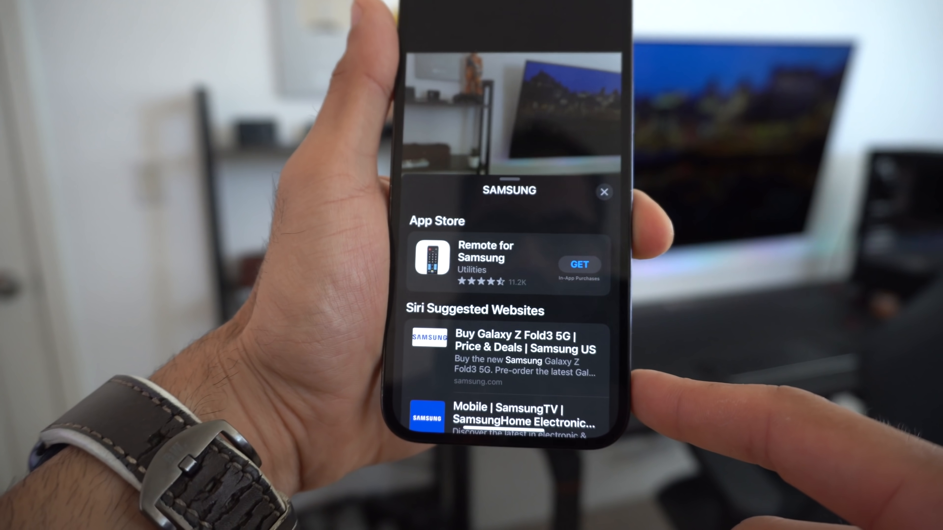
Dismiss the Samsung look-up sheet and view the 'invest in yourself' quote image full-screen.
{"action": "left_click", "coordinate": [604, 192]}
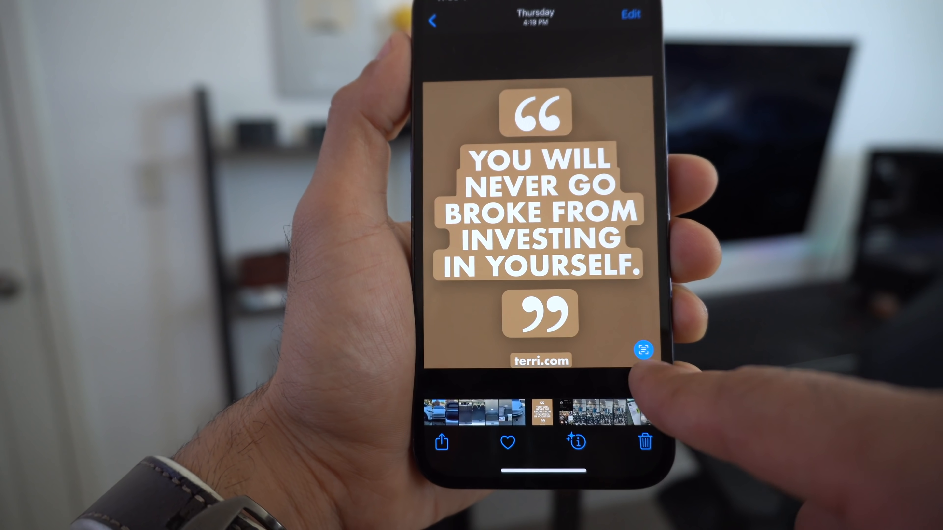
{"action": "double_click", "coordinate": [544, 240]}
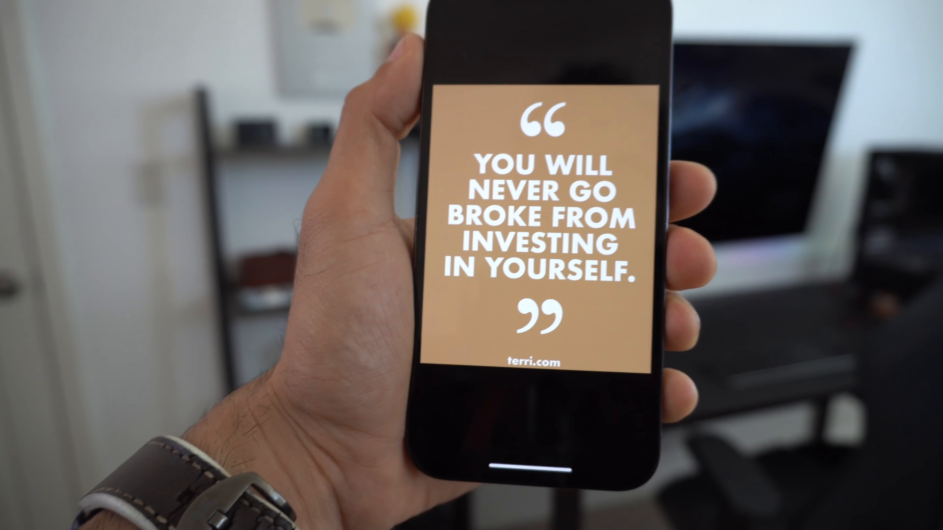
Run Look Up – Landmark on the Eiffel Tower photo and scroll its Siri Knowledge and Maps results.
{"action": "double_click", "coordinate": [423, 198]}
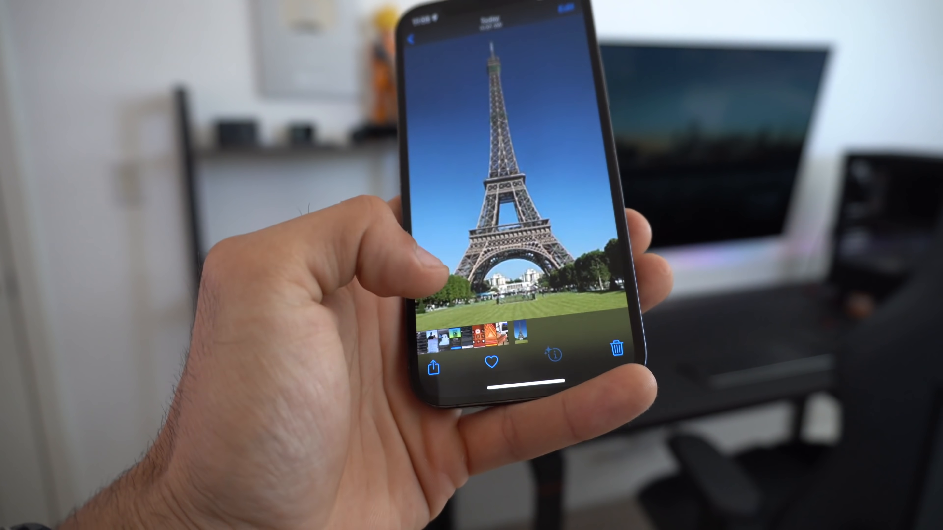
{"action": "left_click", "coordinate": [538, 358]}
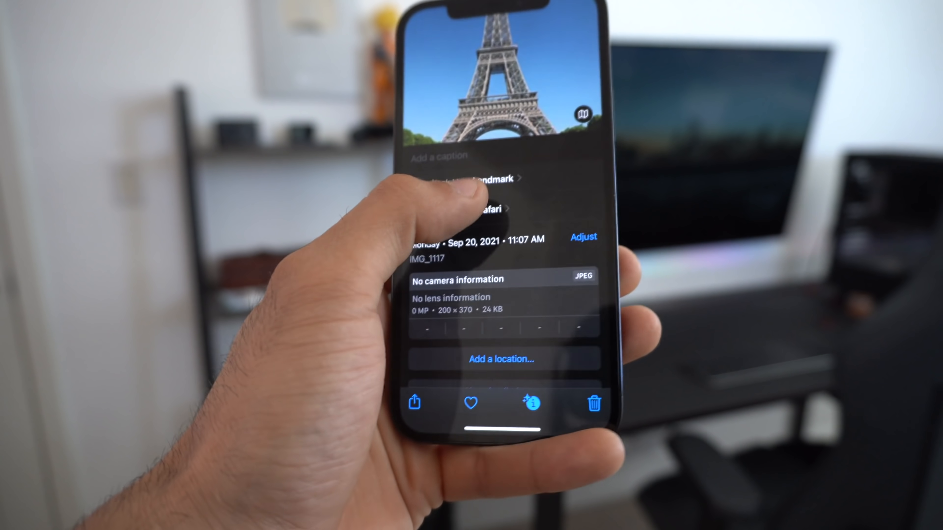
{"action": "left_click", "coordinate": [475, 179]}
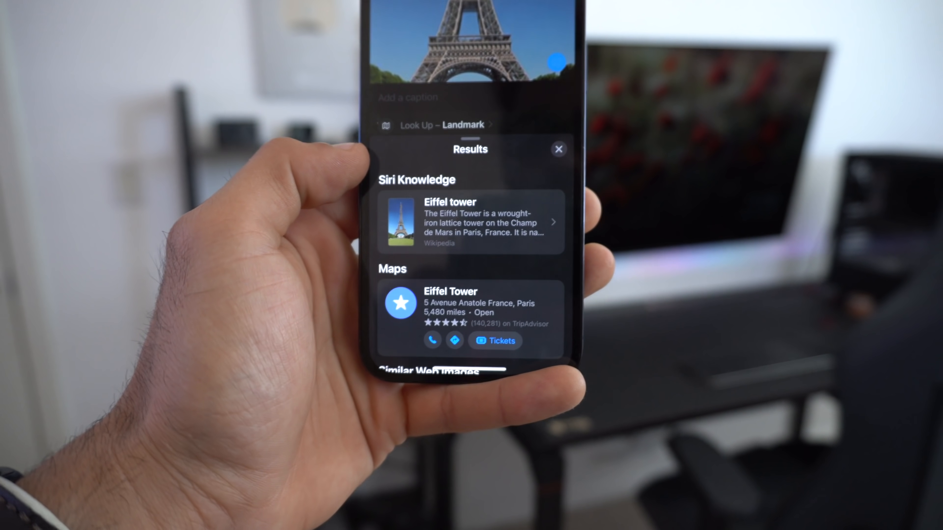
{"action": "scroll", "scroll_direction": "down", "scroll_amount": 3}
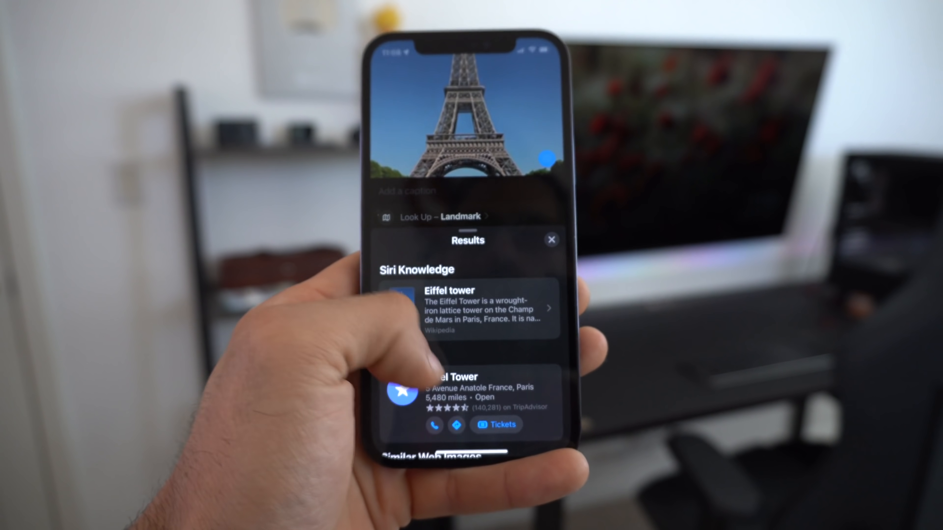
{"action": "left_click", "coordinate": [551, 239]}
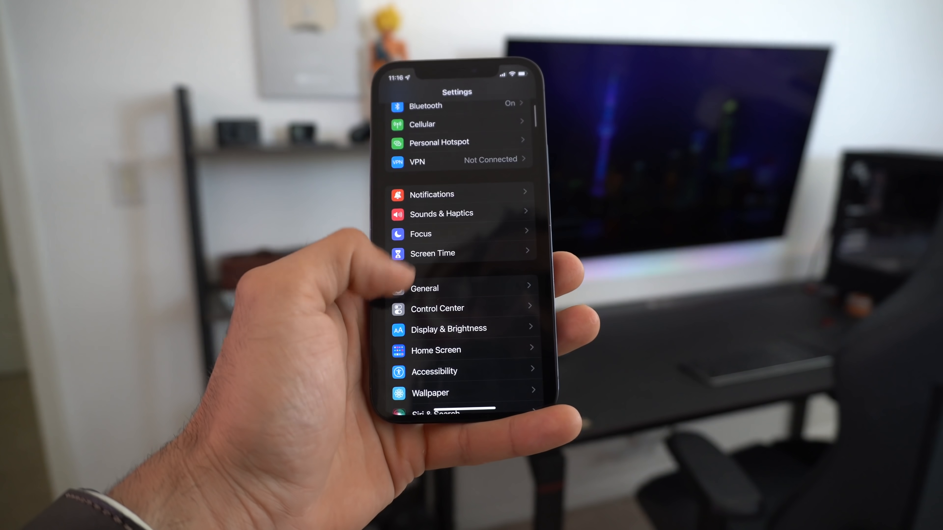
Select Tab Bar as Safari's tab layout under Settings > Safari > Tabs.
{"action": "scroll", "scroll_direction": "down", "scroll_amount": 3}
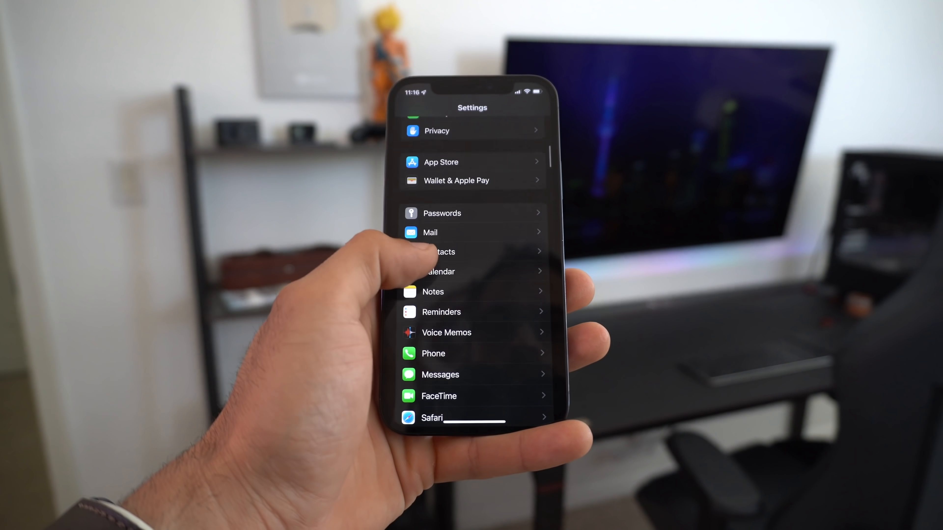
{"action": "left_click", "coordinate": [432, 418]}
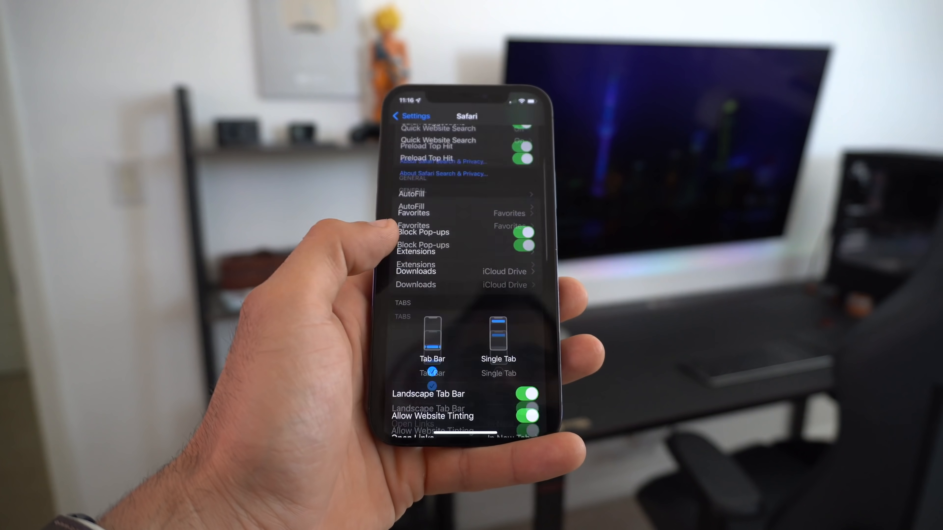
{"action": "scroll", "scroll_direction": "down", "scroll_amount": 3}
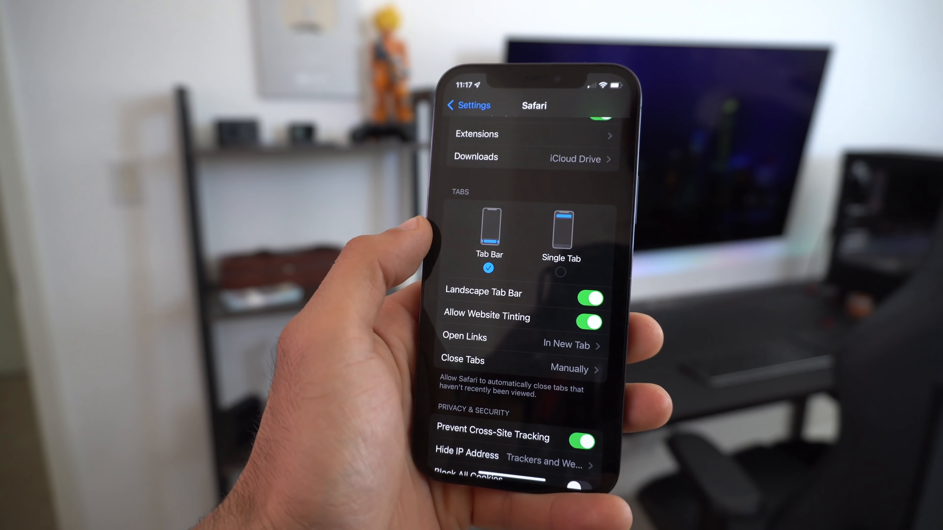
{"action": "left_click", "coordinate": [561, 231]}
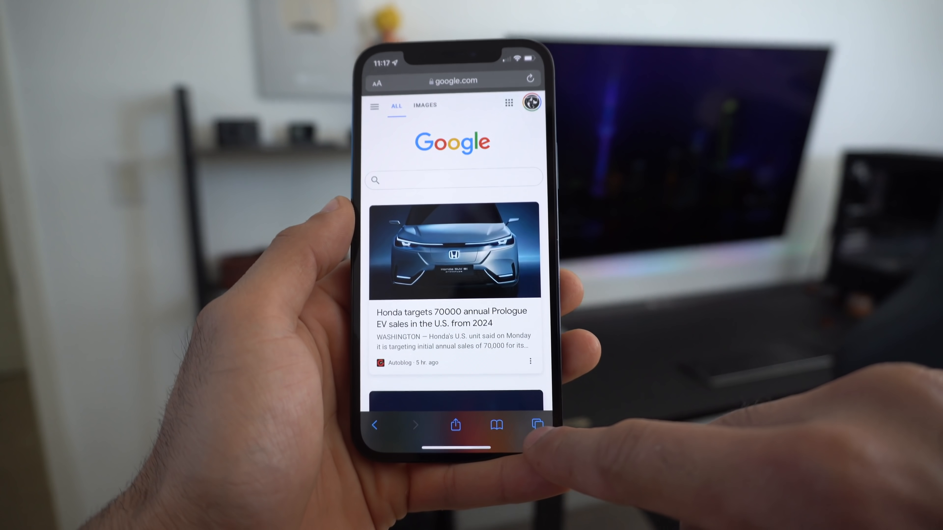
Show Safari's overview of the four open tabs, then return to the Google tab.
{"action": "left_click", "coordinate": [536, 425]}
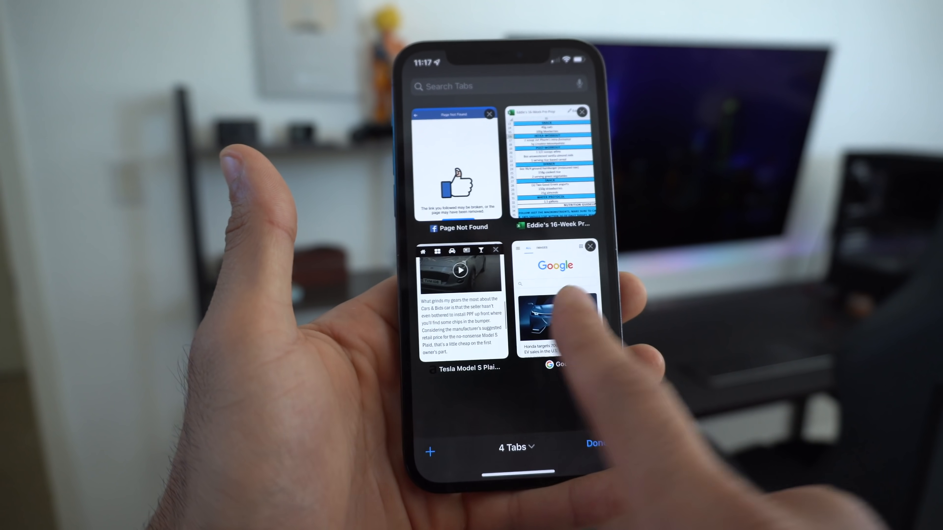
{"action": "left_click", "coordinate": [459, 300]}
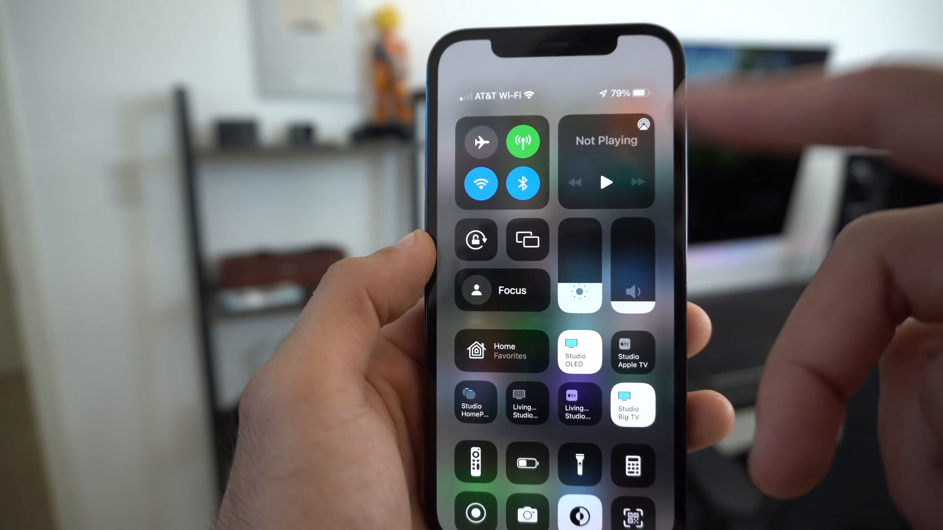
Show the Focus list with Do Not Disturb, Personal, Work, Sleep, Fitness and Driving.
{"action": "left_click", "coordinate": [502, 290]}
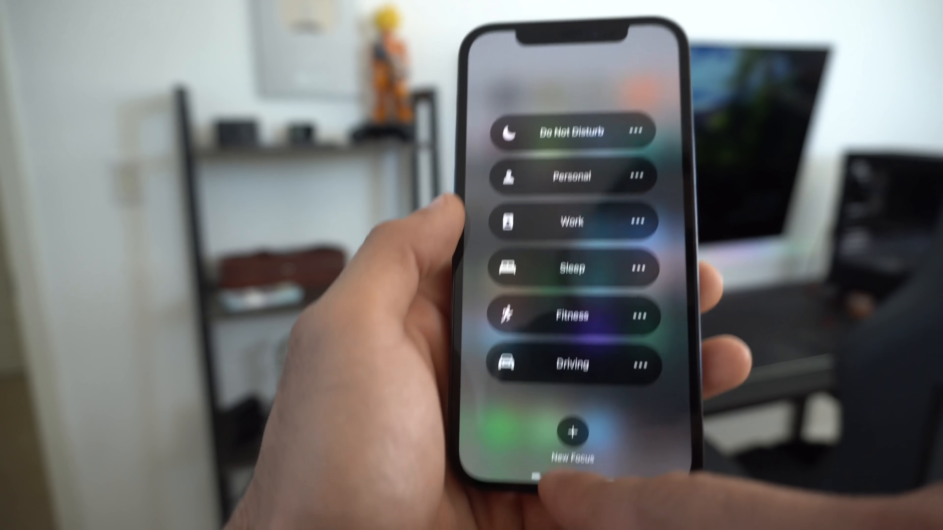
Start a new Focus and pick Fitness, continuing past its introduction.
{"action": "left_click", "coordinate": [571, 434]}
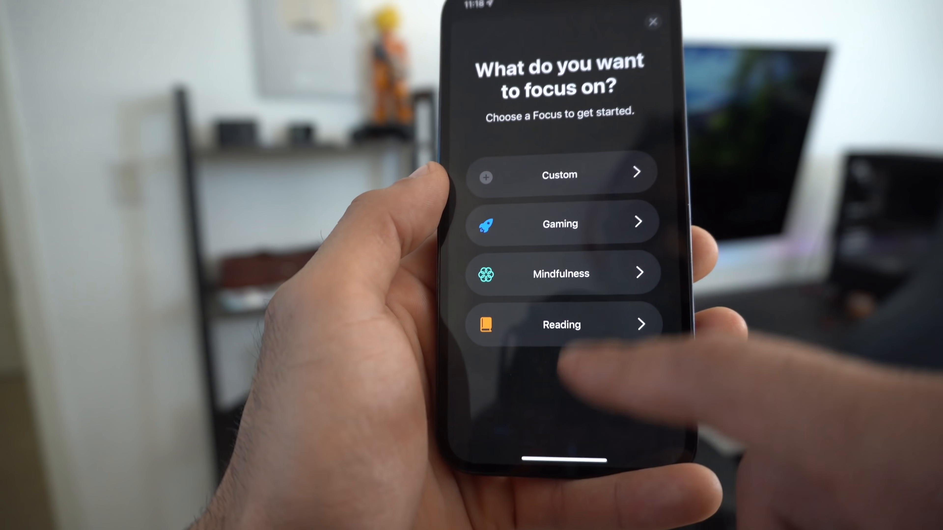
{"action": "left_click", "coordinate": [653, 21]}
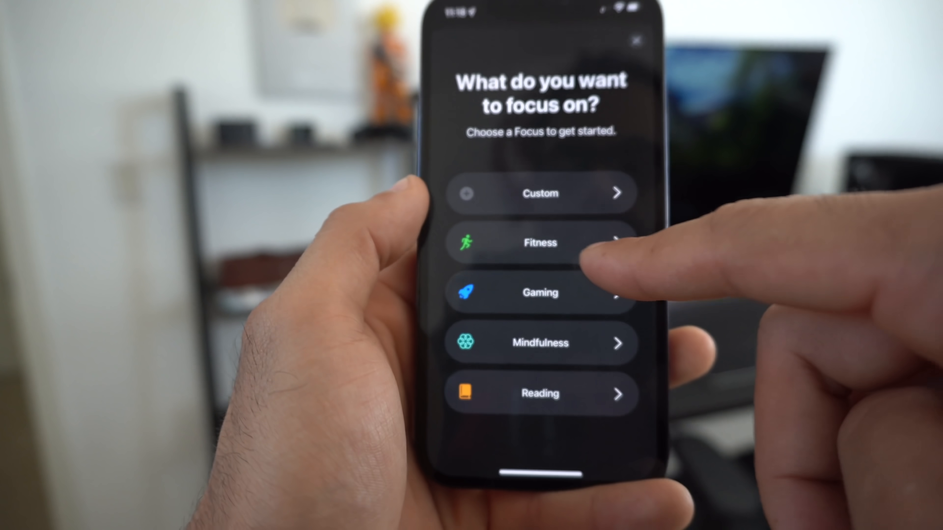
{"action": "left_click", "coordinate": [540, 243]}
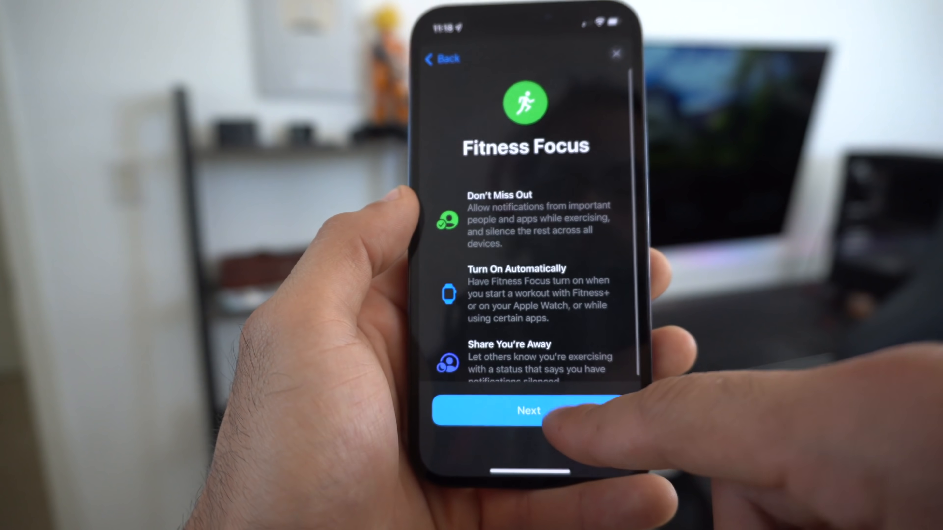
{"action": "left_click", "coordinate": [528, 410]}
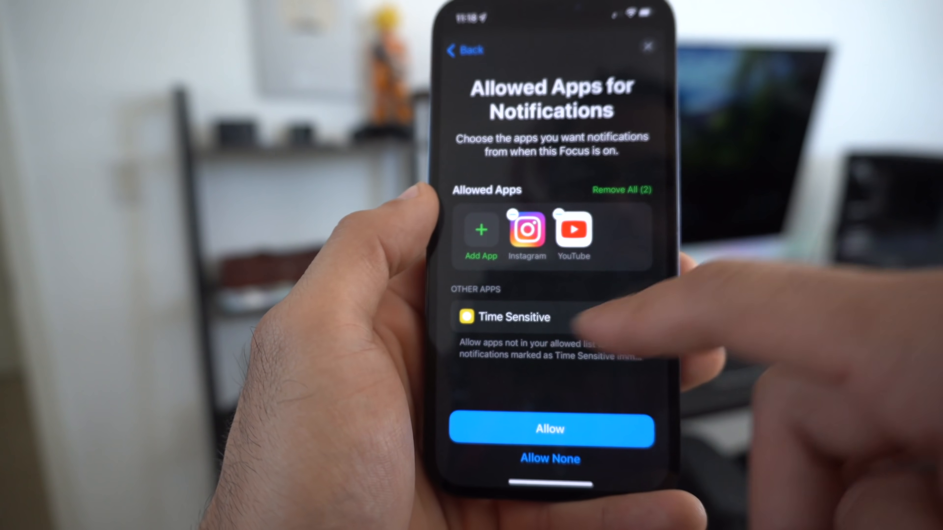
Allow Time Sensitive alerts, Instagram and YouTube, turn Fitness on automatically with workouts, and finish.
{"action": "left_click", "coordinate": [565, 317]}
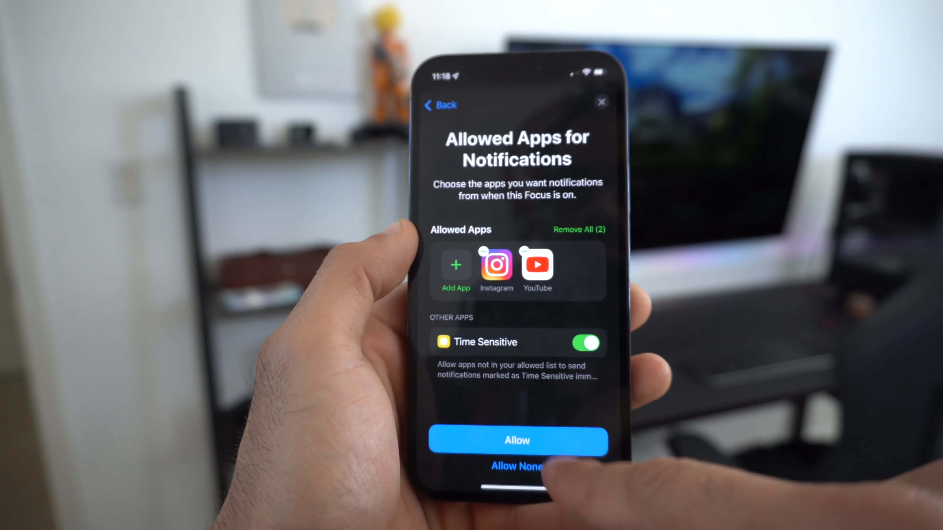
{"action": "left_click", "coordinate": [516, 440]}
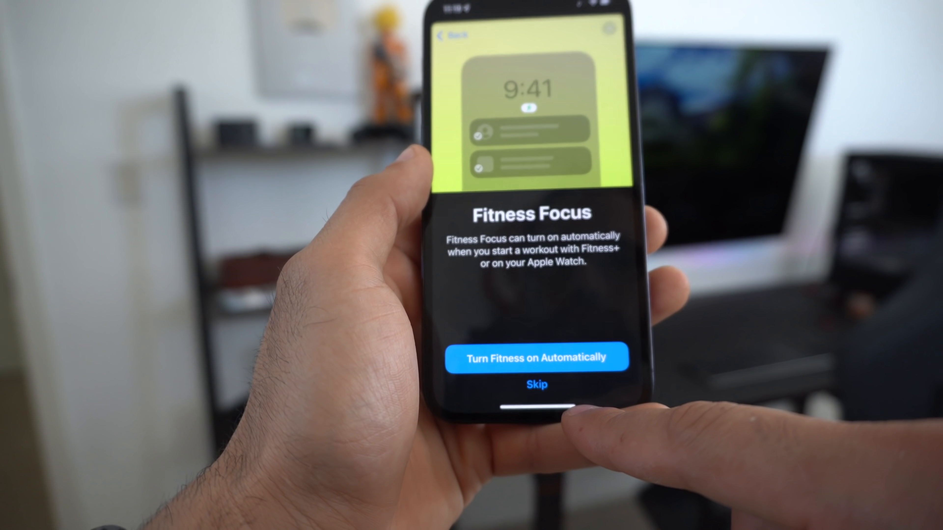
{"action": "left_click", "coordinate": [536, 356]}
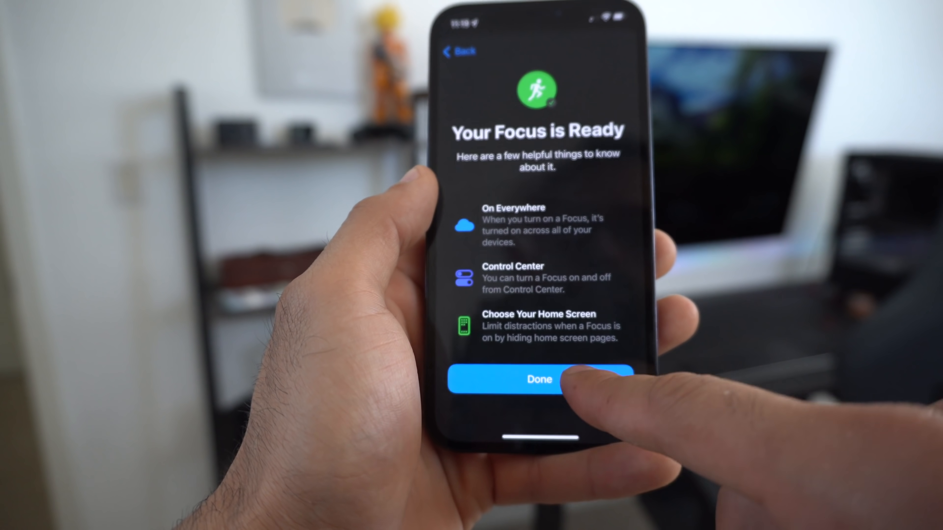
{"action": "left_click", "coordinate": [539, 379]}
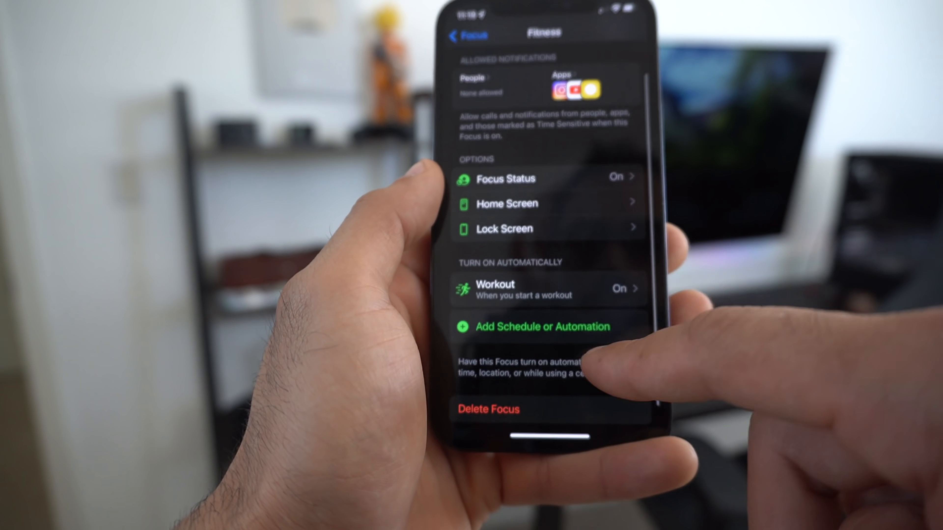
{"action": "left_click", "coordinate": [540, 327]}
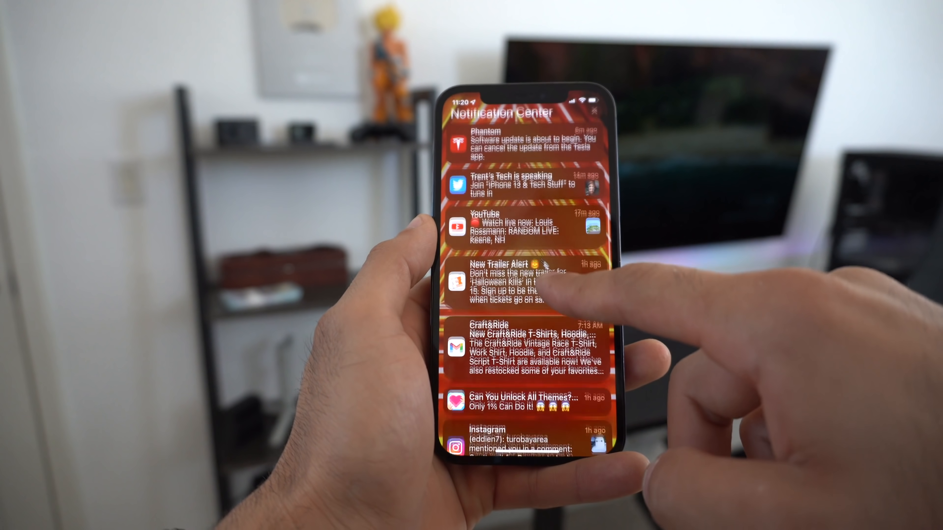
Scroll through the recent notifications in Notification Center.
{"action": "scroll", "scroll_direction": "down", "scroll_amount": 3}
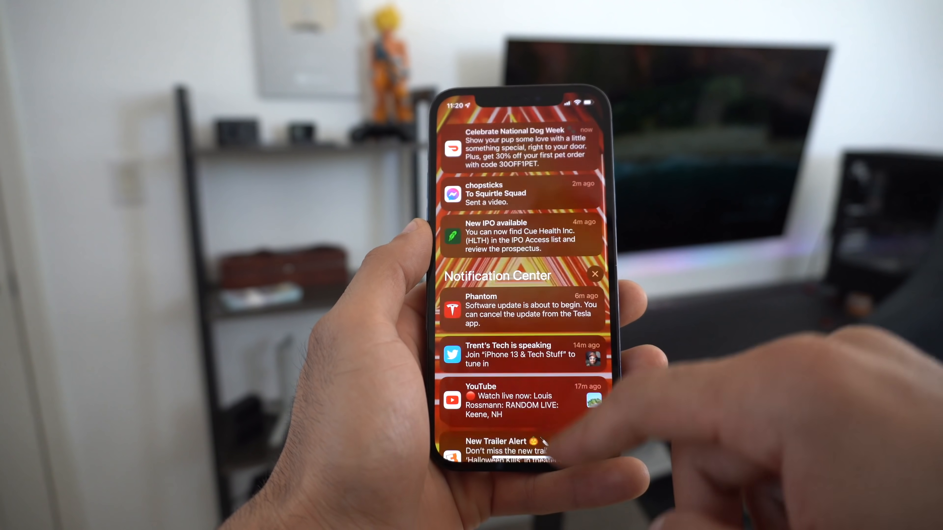
{"action": "scroll", "scroll_direction": "down", "scroll_amount": 3}
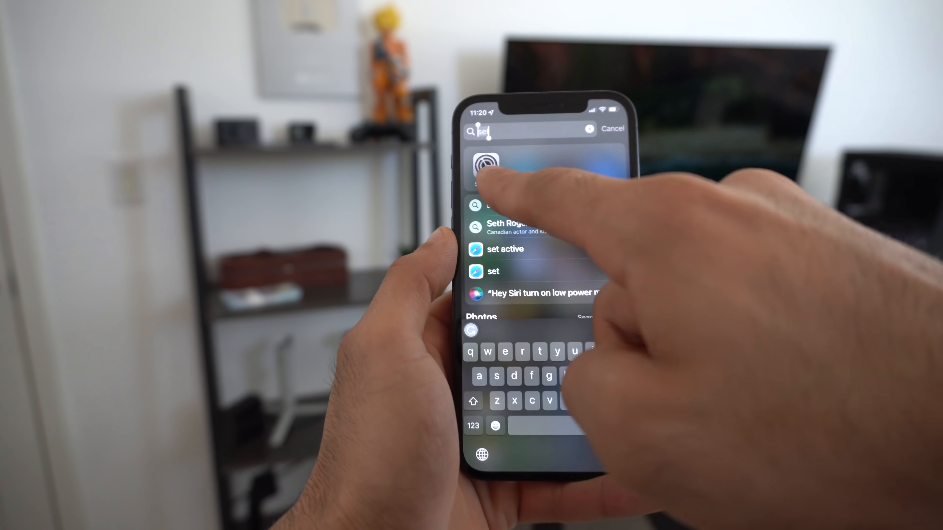
Turn on Scheduled Summary in Settings > Notifications and review the app list.
{"action": "left_click", "coordinate": [485, 163]}
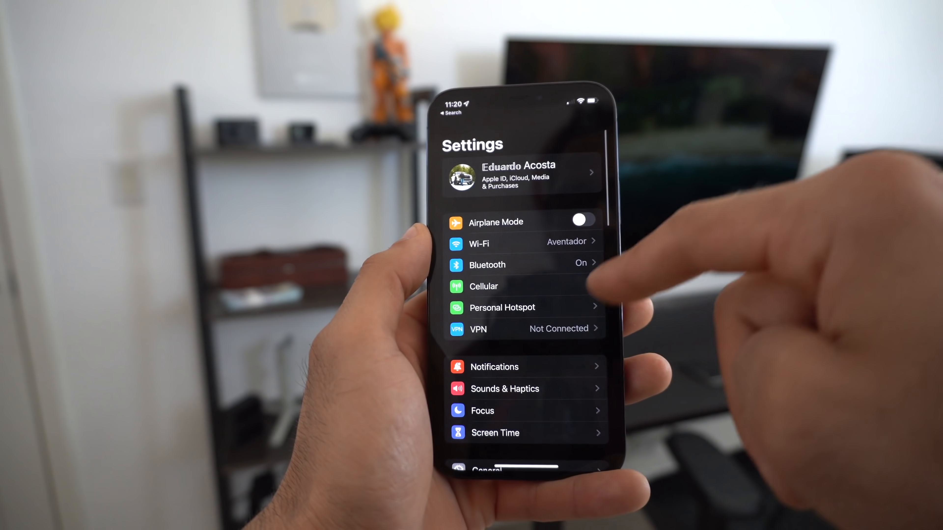
{"action": "left_click", "coordinate": [493, 367]}
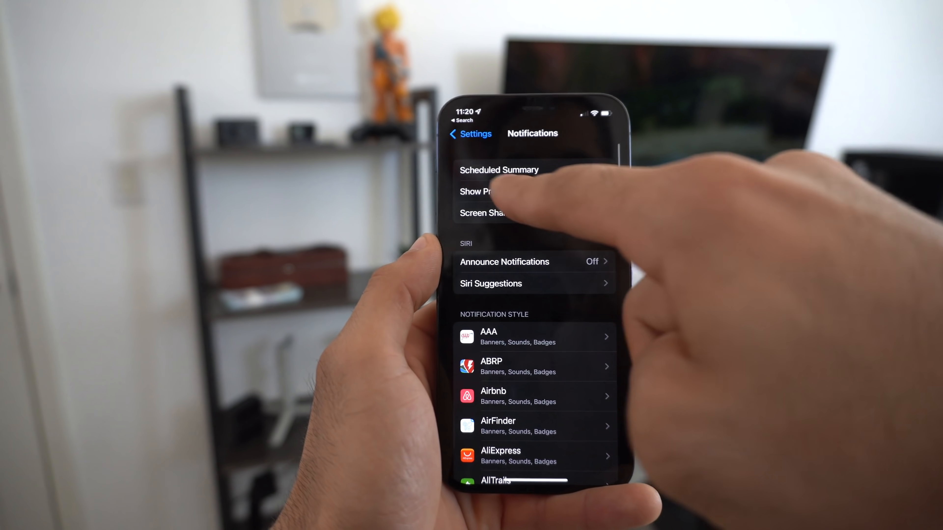
{"action": "left_click", "coordinate": [498, 170]}
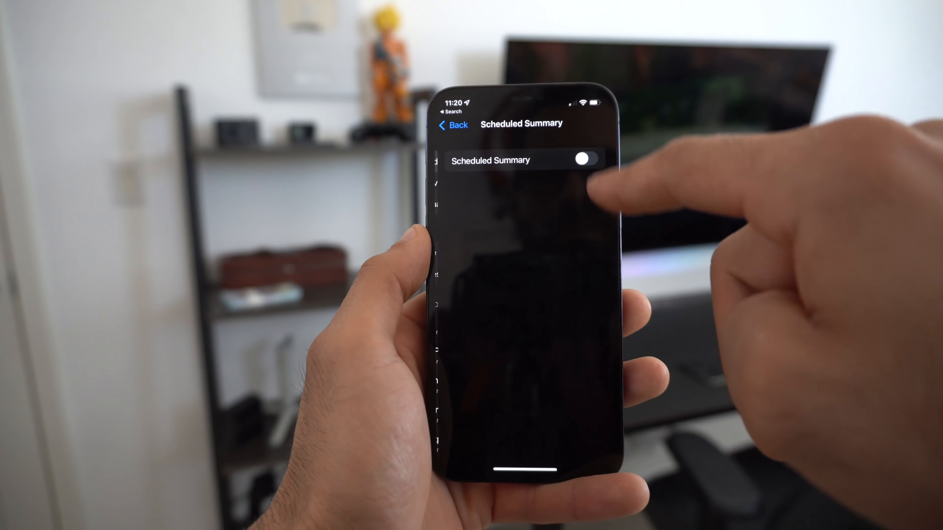
{"action": "left_click", "coordinate": [580, 160]}
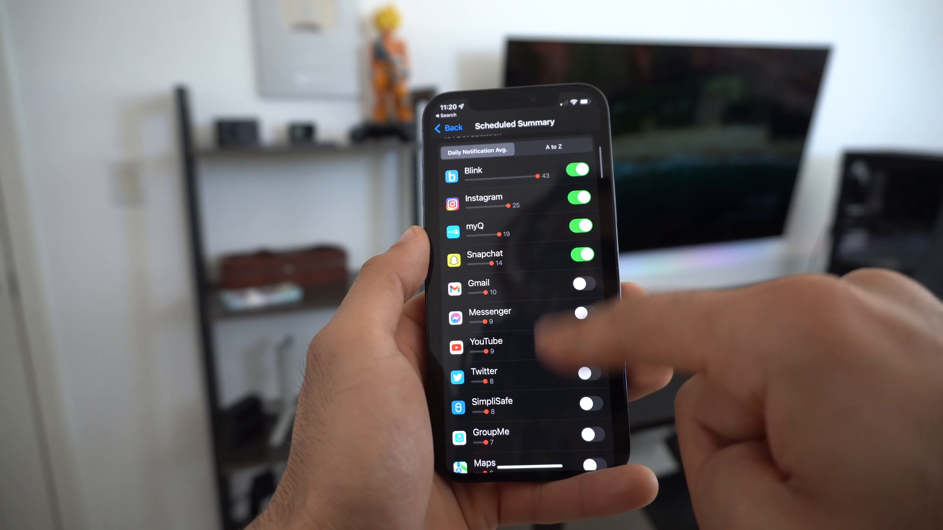
{"action": "scroll", "scroll_direction": "down", "scroll_amount": 3}
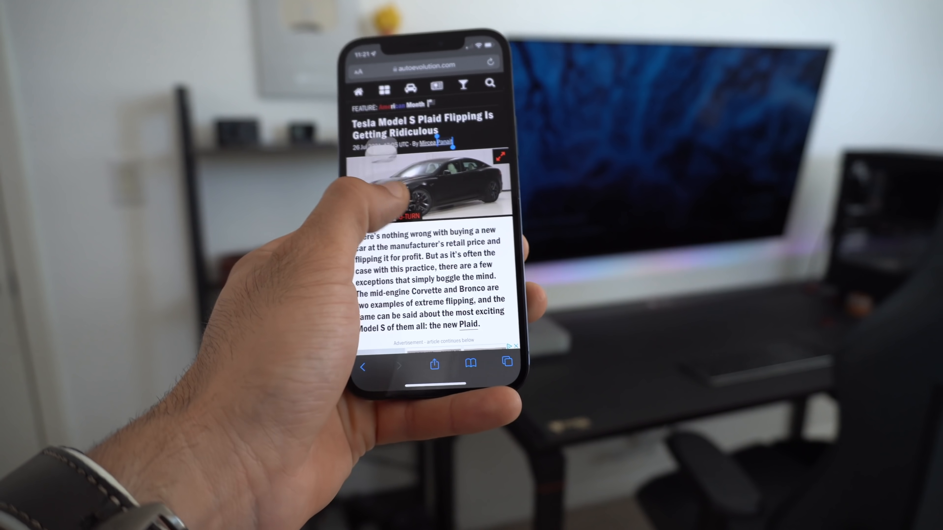
Pick up the car photo from the Tesla article and carry it to Notes on the home screen.
{"action": "left_click", "coordinate": [501, 156]}
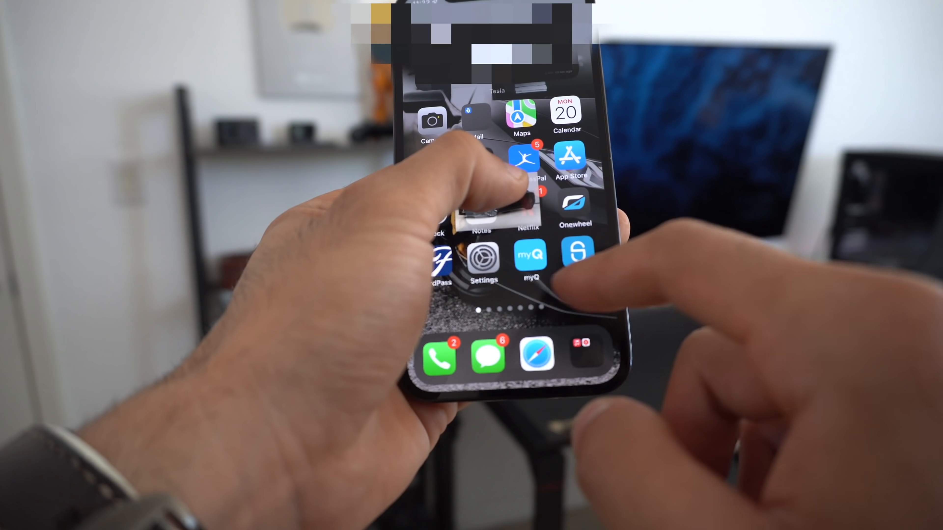
{"action": "left_click", "coordinate": [486, 353]}
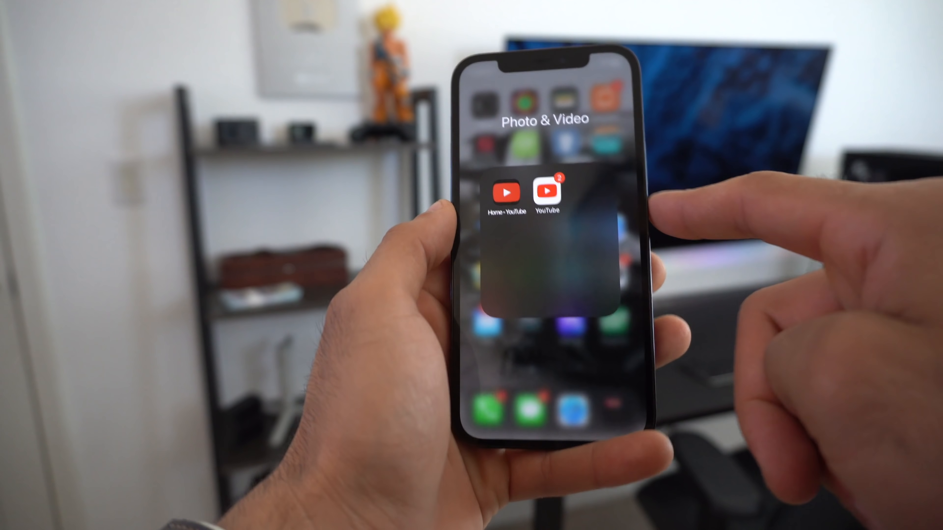
In YouTube's Settings > Try new features, find the Picture-in-picture on iOS trial.
{"action": "left_click", "coordinate": [547, 191]}
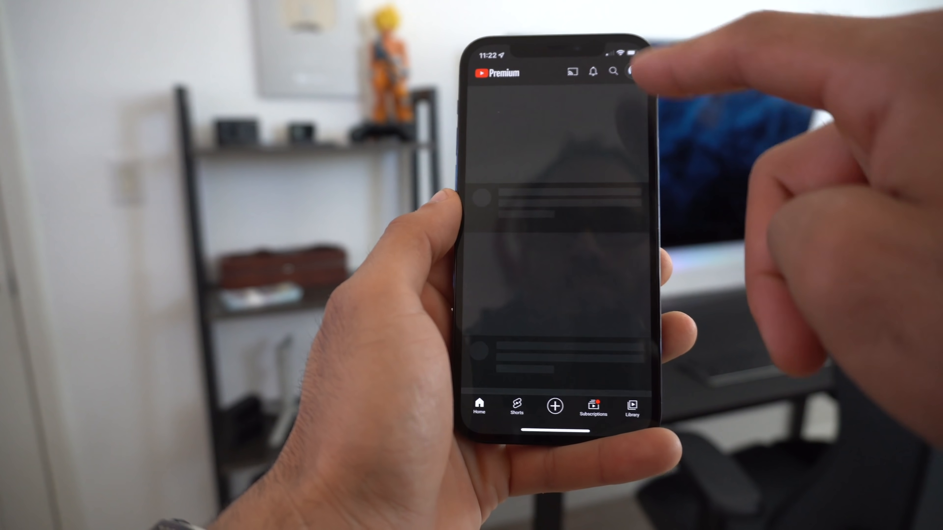
{"action": "left_click", "coordinate": [633, 72]}
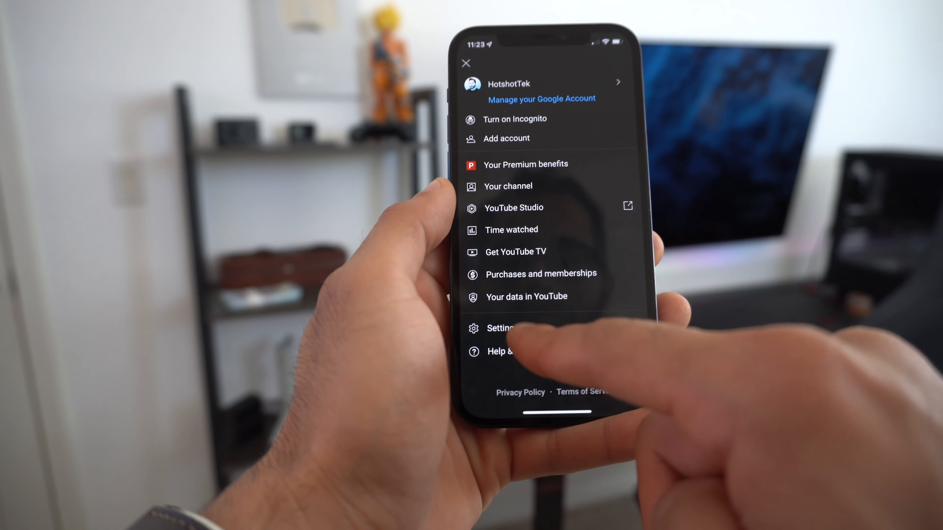
{"action": "left_click", "coordinate": [500, 327]}
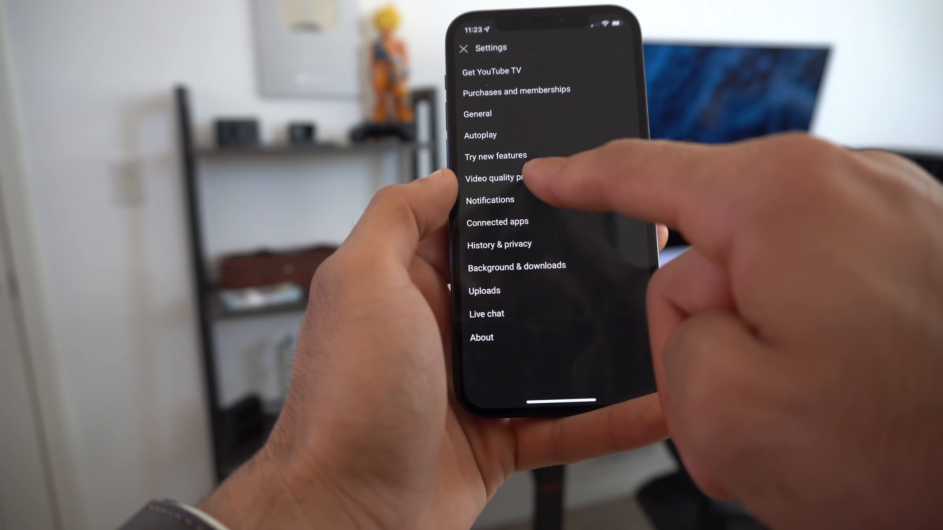
{"action": "left_click", "coordinate": [495, 155]}
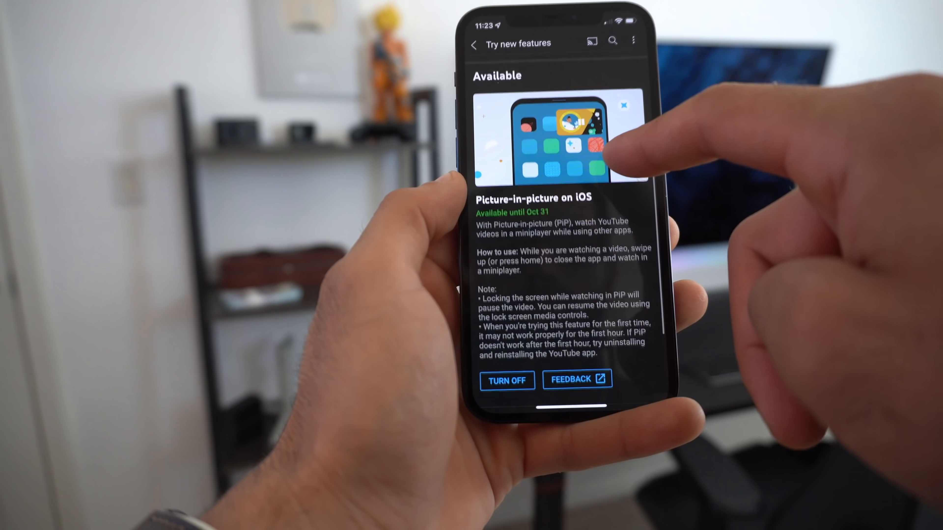
{"action": "scroll", "scroll_direction": "down", "scroll_amount": 3}
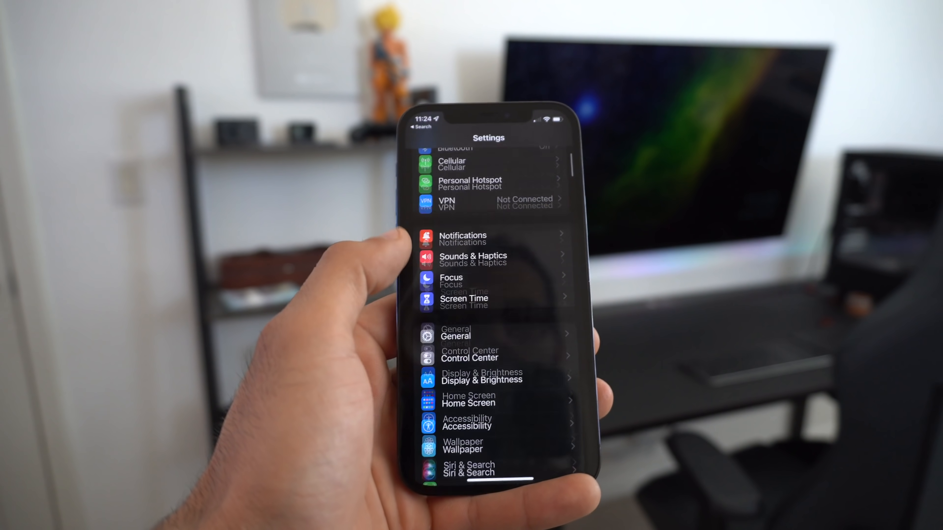
Reach Background Sounds via Accessibility > Audio/Visual and view its sound choices.
{"action": "left_click", "coordinate": [467, 422]}
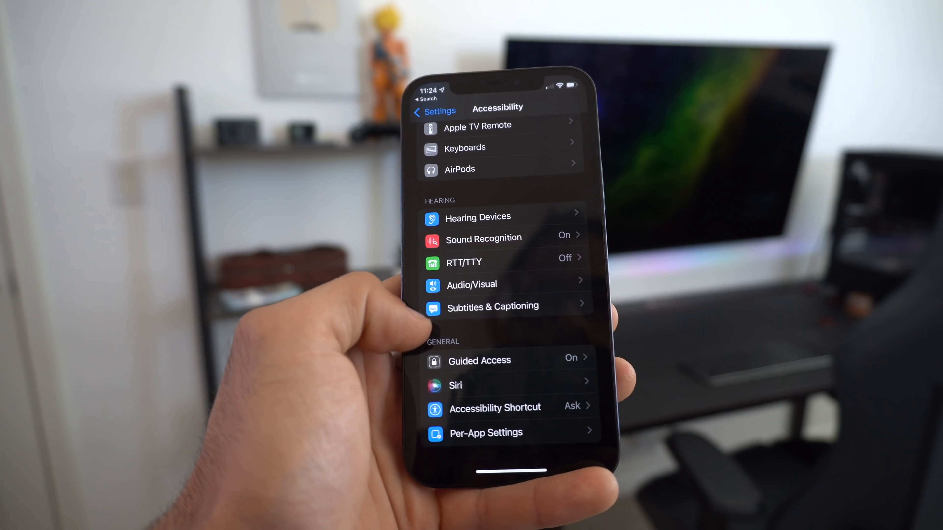
{"action": "left_click", "coordinate": [471, 284]}
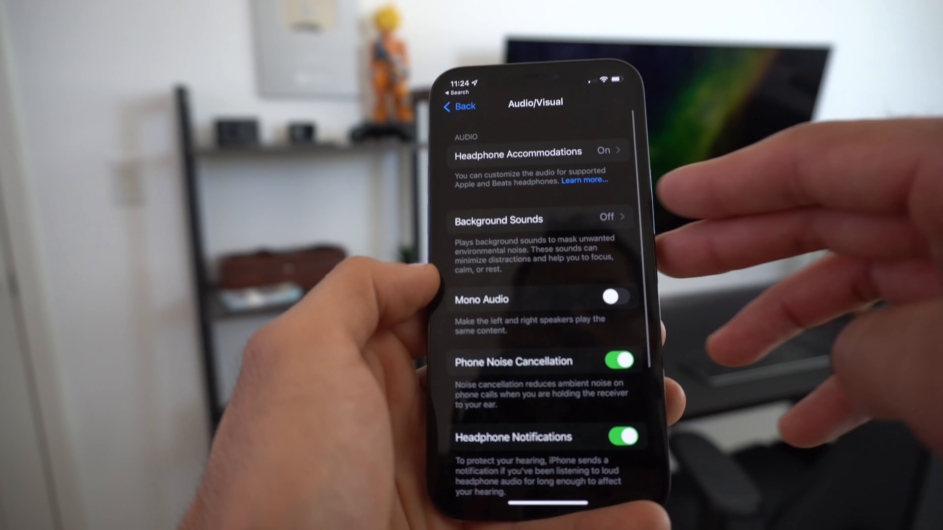
{"action": "left_click", "coordinate": [539, 219]}
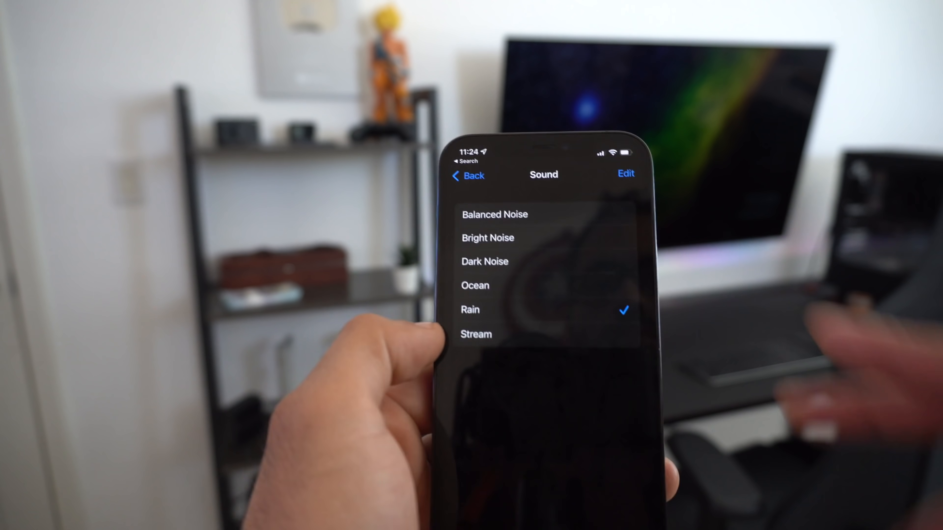
Start downloading the Stream sound, keep Rain selected, and return to Settings.
{"action": "left_click", "coordinate": [625, 174]}
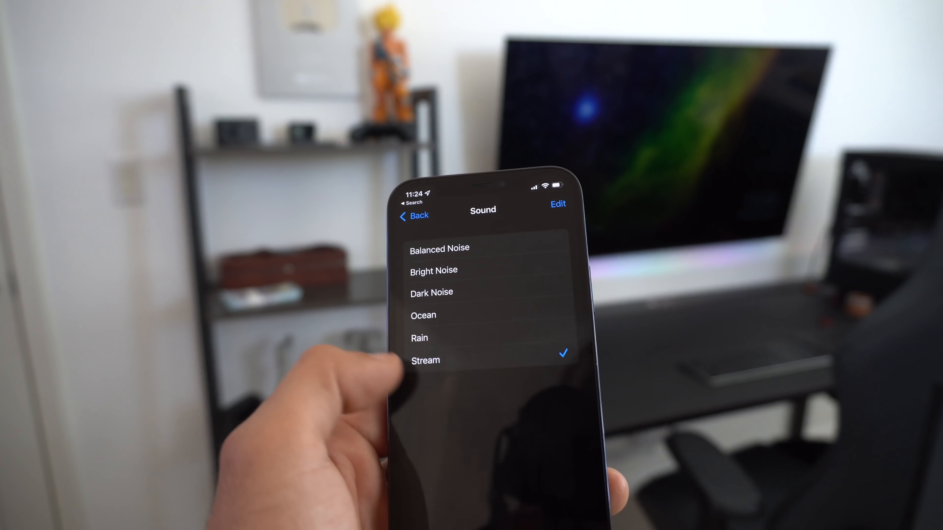
{"action": "left_click", "coordinate": [426, 338]}
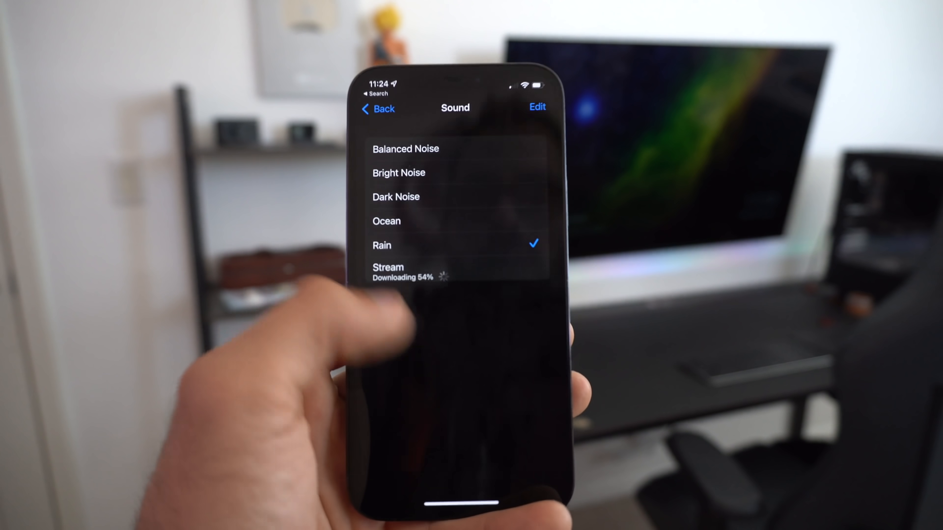
{"action": "left_click", "coordinate": [377, 108]}
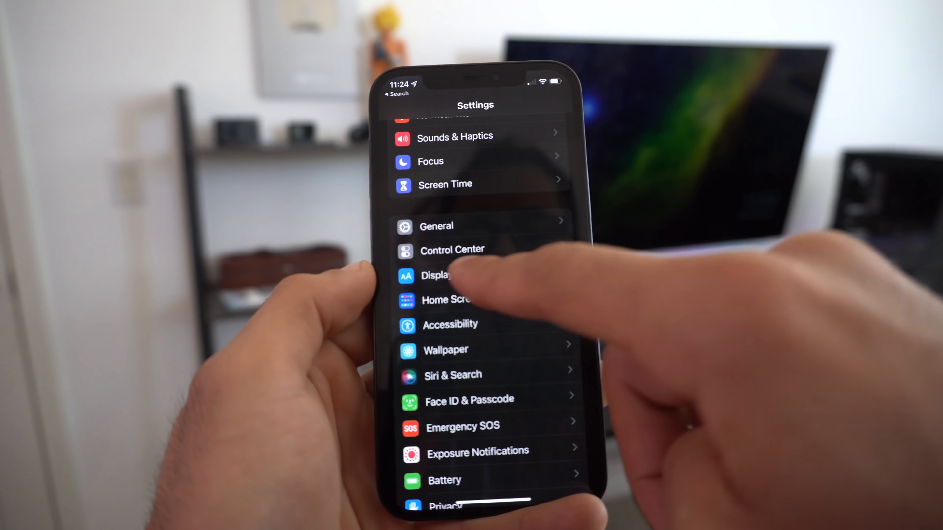
Add Hearing and Text Size to the Control Center controls list.
{"action": "left_click", "coordinate": [452, 250]}
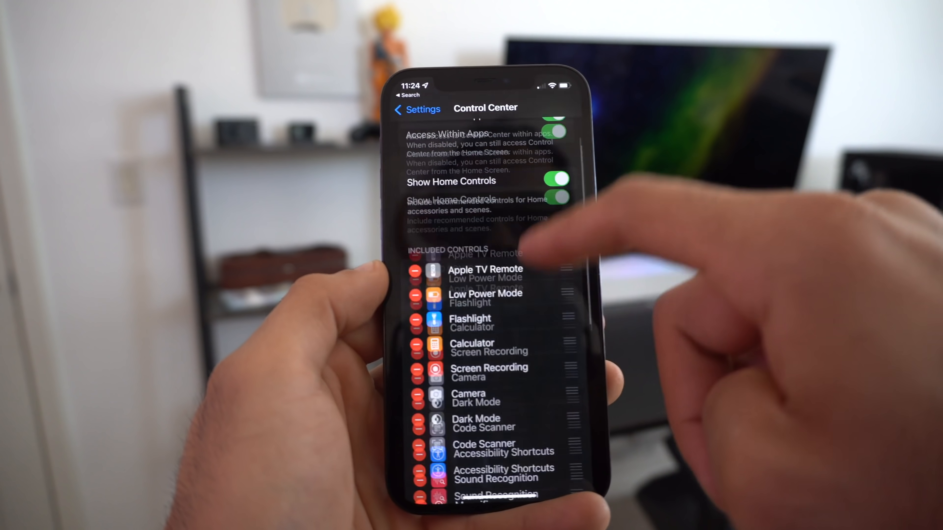
{"action": "scroll", "scroll_direction": "down", "scroll_amount": 3}
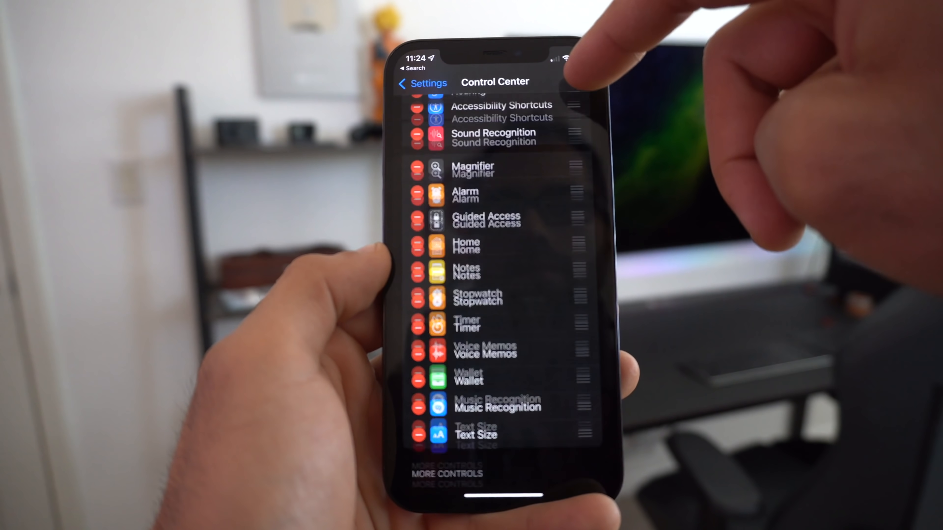
{"action": "scroll", "scroll_direction": "down", "scroll_amount": 3}
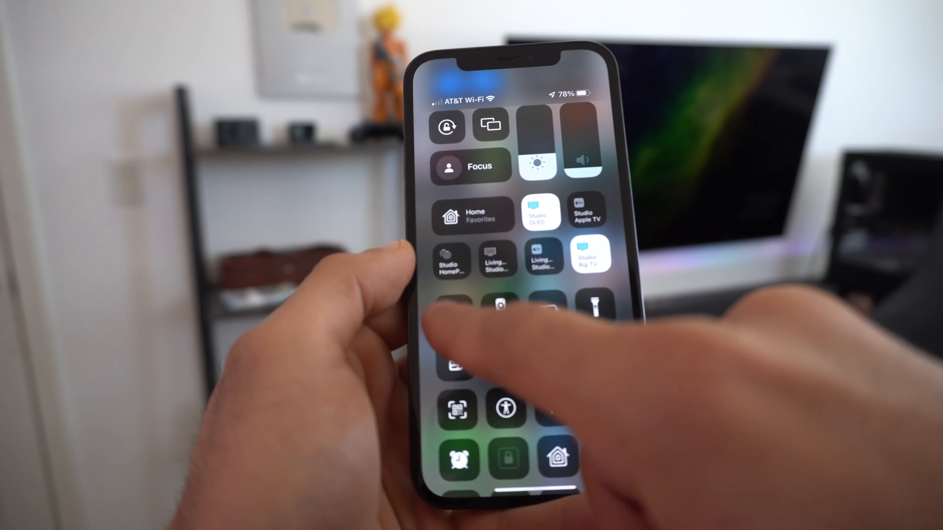
From Control Center's Hearing tile, show the six background sounds and start one playing.
{"action": "left_click", "coordinate": [504, 407]}
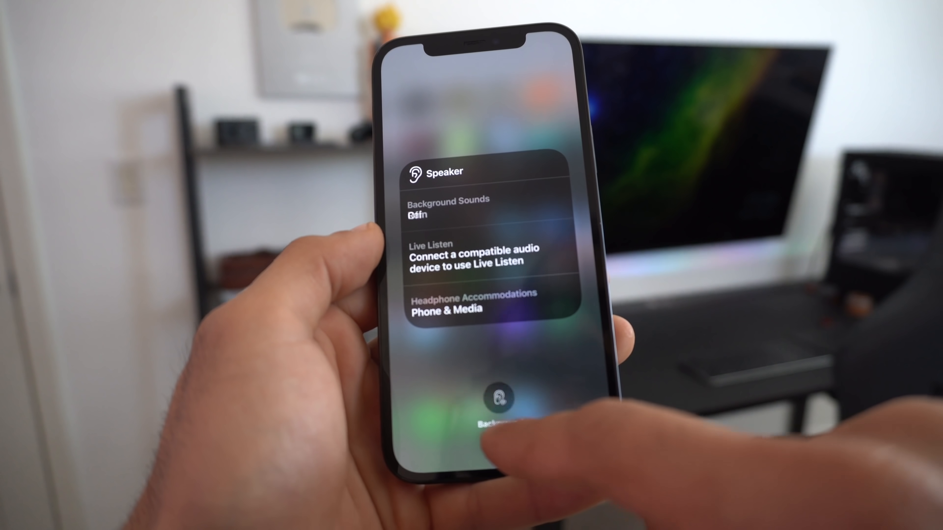
{"action": "left_click", "coordinate": [501, 402]}
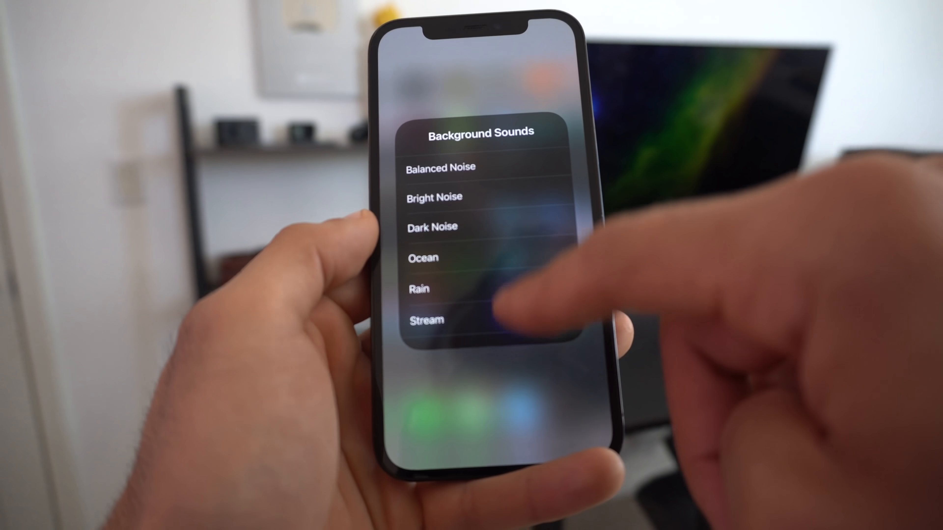
{"action": "left_click", "coordinate": [419, 289]}
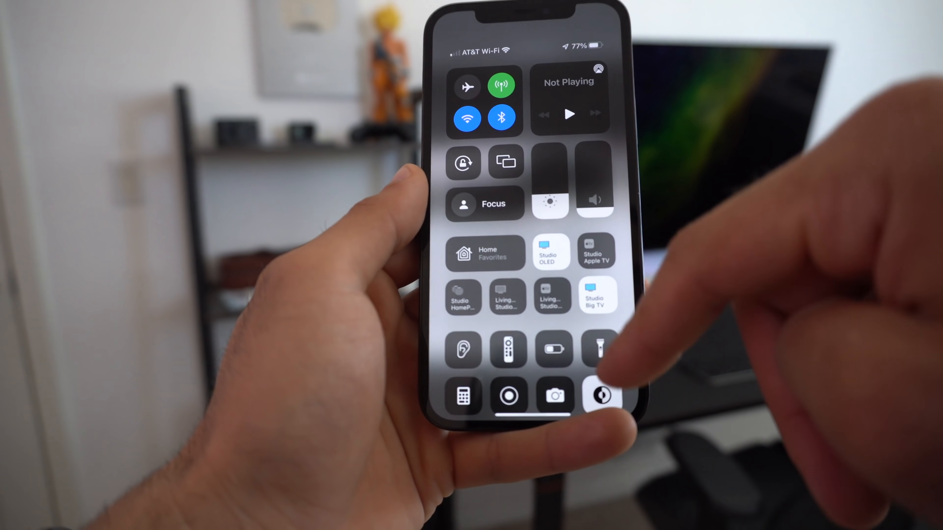
{"action": "left_click", "coordinate": [601, 396]}
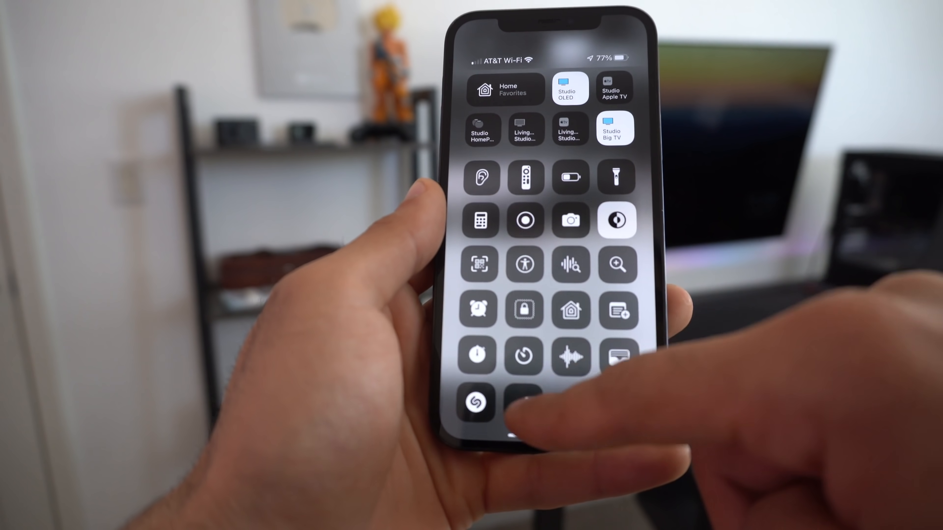
Bring Safari's enlarged text back to the 100% default with the Text Size control.
{"action": "left_click", "coordinate": [615, 220]}
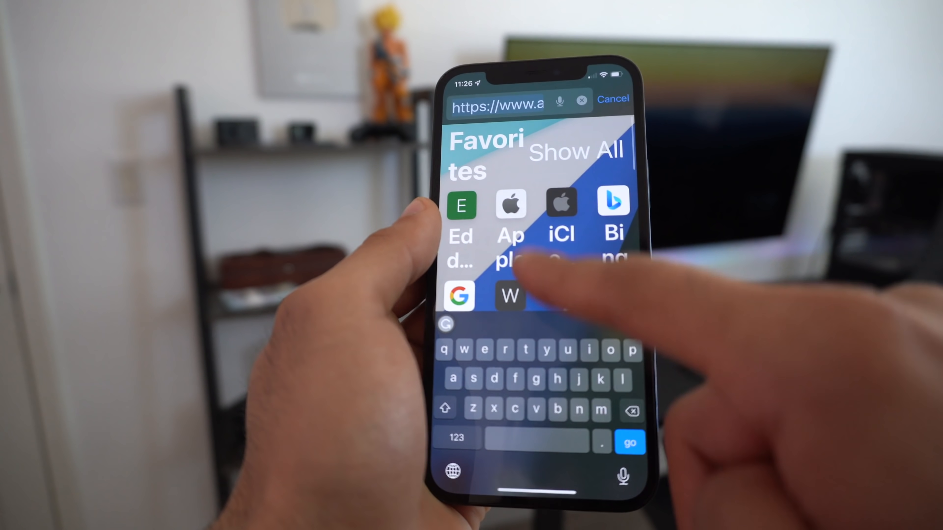
{"action": "left_click", "coordinate": [511, 204]}
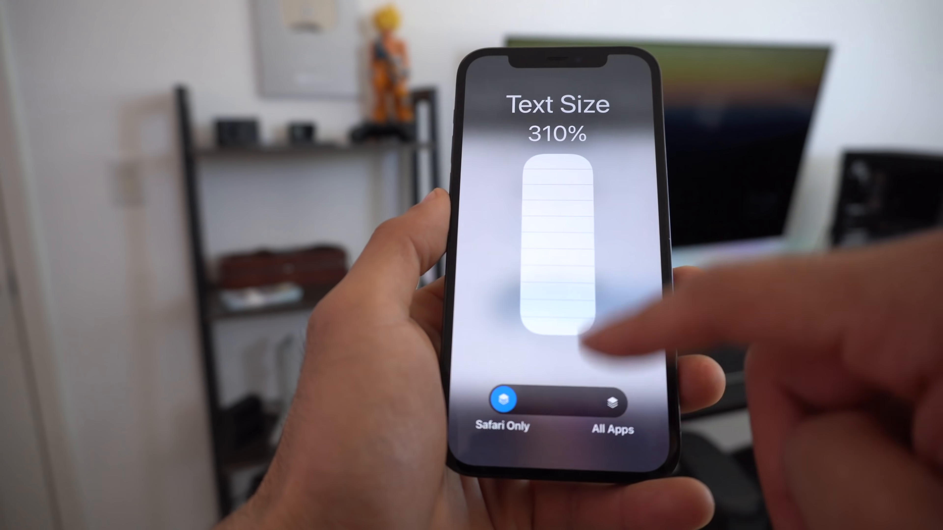
{"action": "left_click_drag", "start_coordinate": [571, 337], "coordinate": [553, 306]}
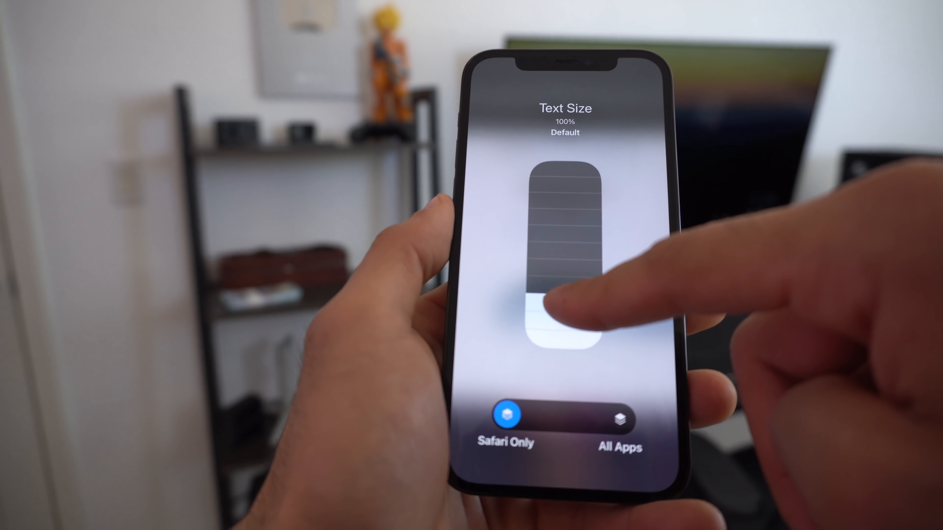
Set text size to 110% and apply it to All Apps.
{"action": "left_click_drag", "start_coordinate": [566, 313], "coordinate": [566, 156]}
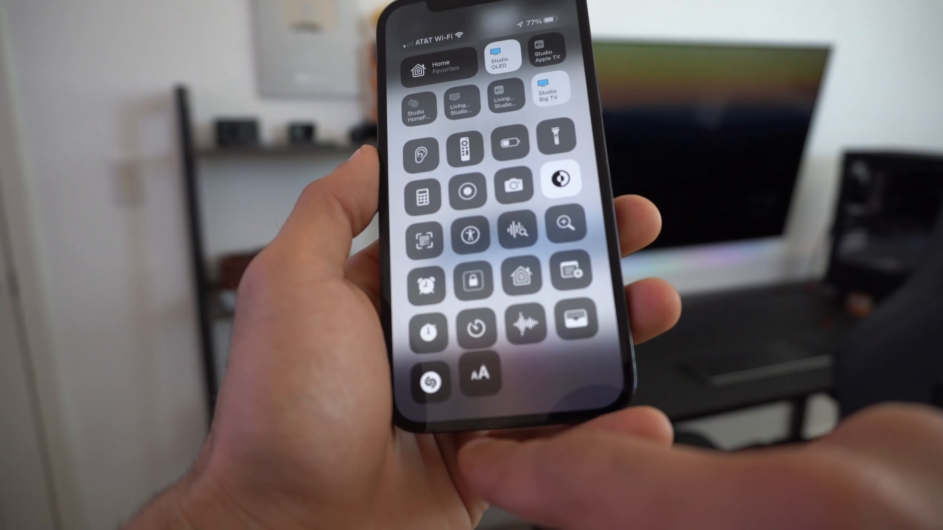
{"action": "left_click", "coordinate": [480, 373]}
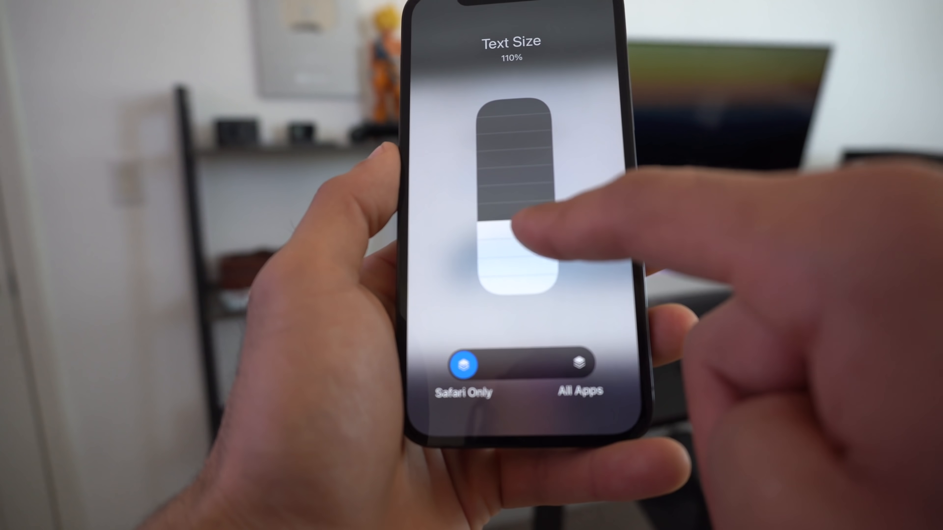
{"action": "left_click", "coordinate": [581, 369]}
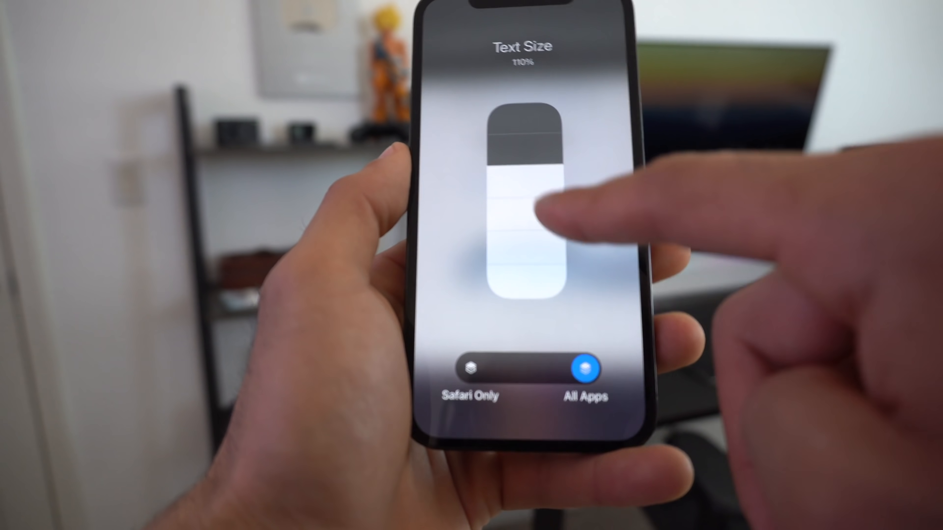